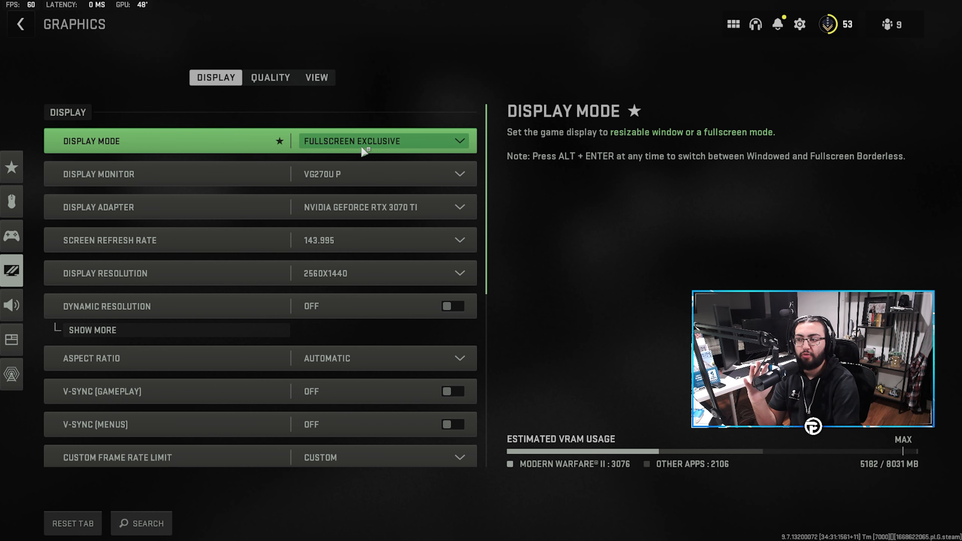
Keep Fullscreen Exclusive with Auto refresh rate and Auto 2560x1440 resolution, triggering the apply prompt.
{"action": "left_click", "coordinate": [380, 140]}
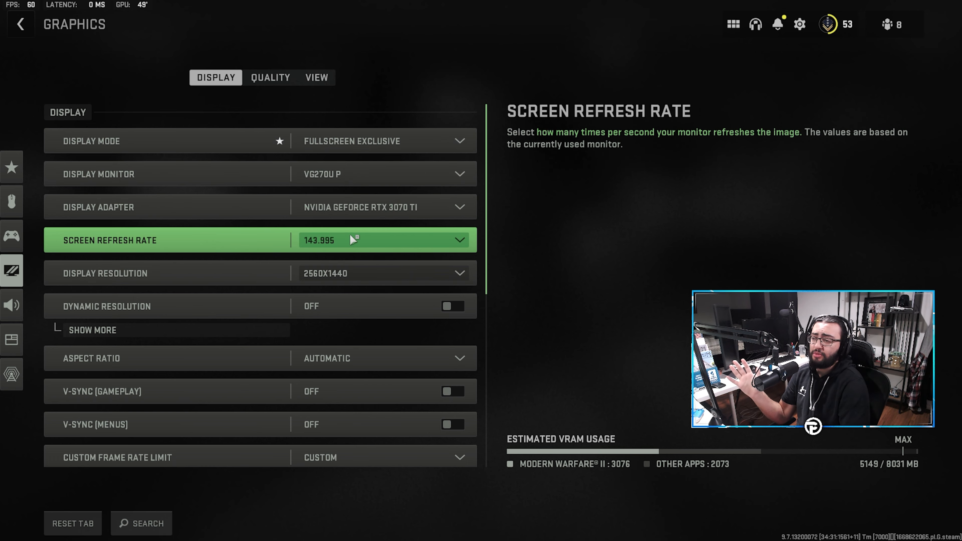
{"action": "left_click", "coordinate": [384, 240]}
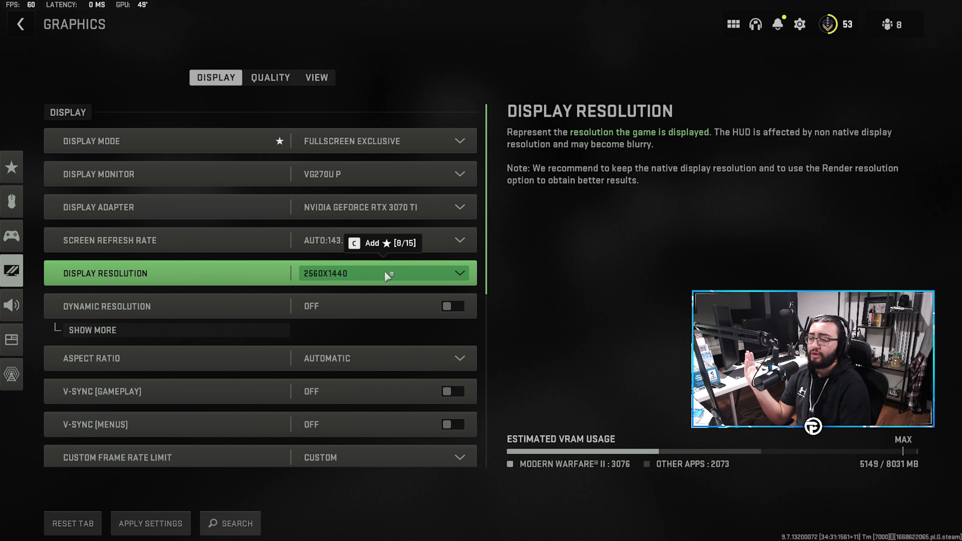
{"action": "left_click", "coordinate": [384, 273]}
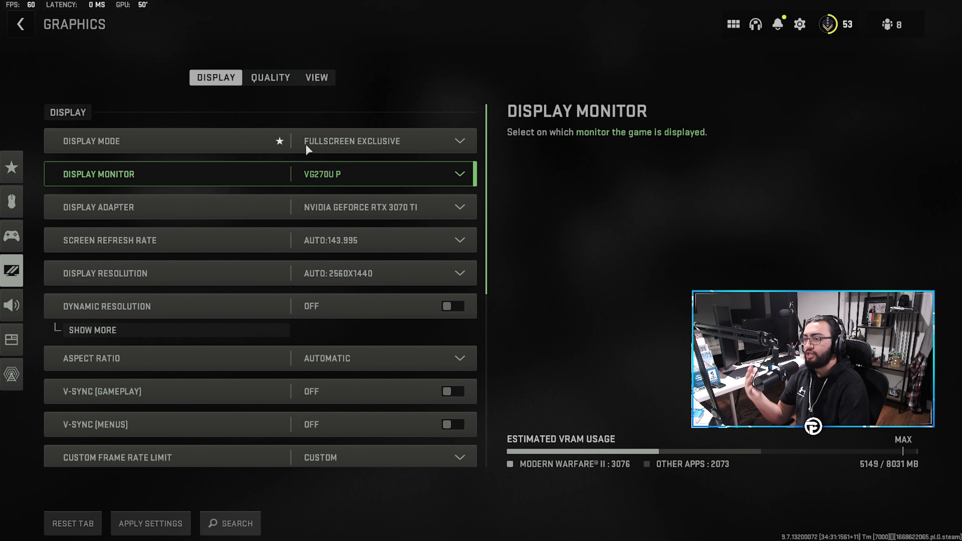
{"action": "left_click", "coordinate": [150, 523]}
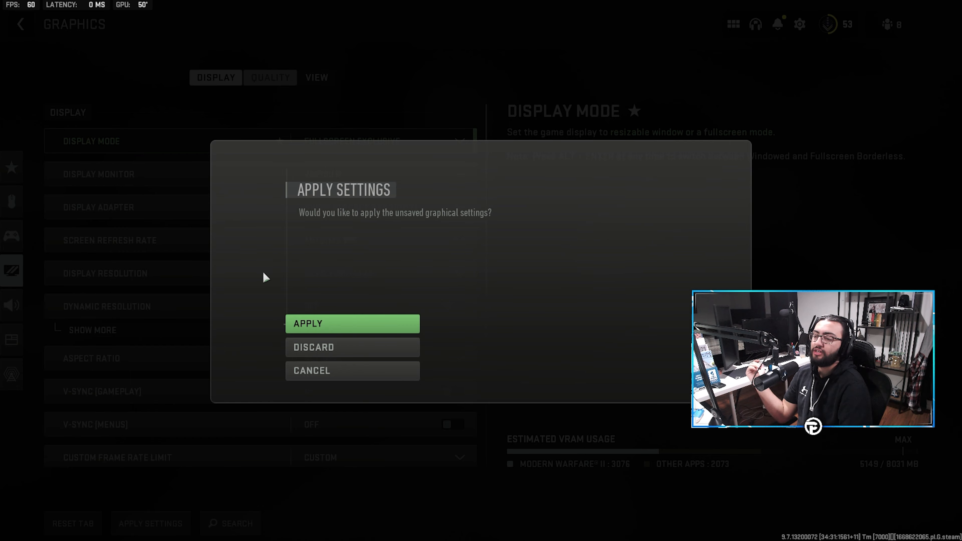
Apply the display changes and keep FidelityFX CAS as the upscaling/sharpening method.
{"action": "left_click", "coordinate": [352, 323]}
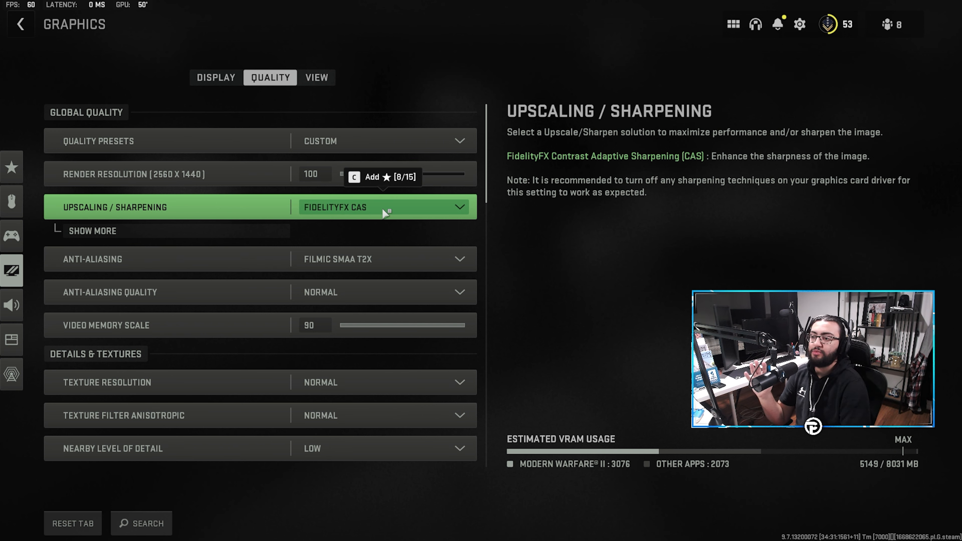
{"action": "left_click", "coordinate": [380, 207]}
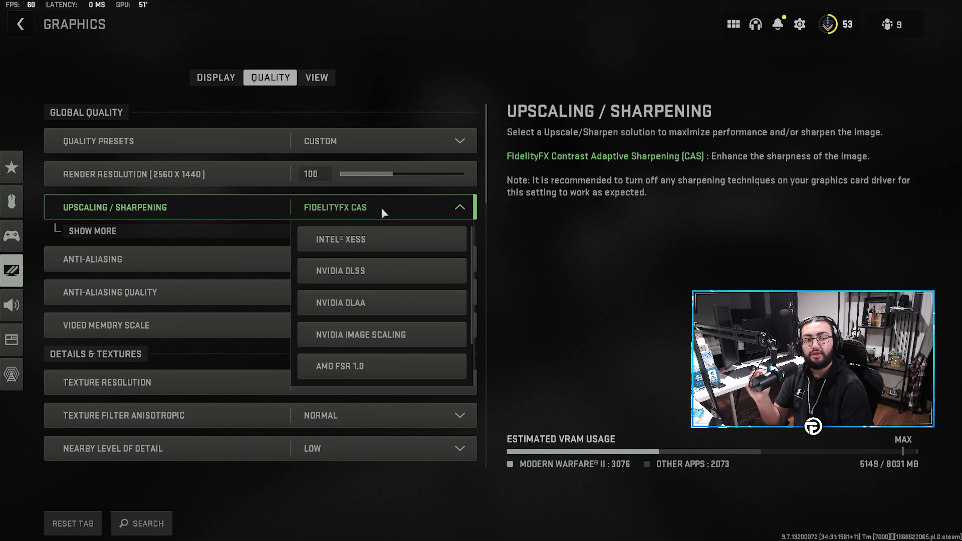
{"action": "mouse_move", "coordinate": [380, 271]}
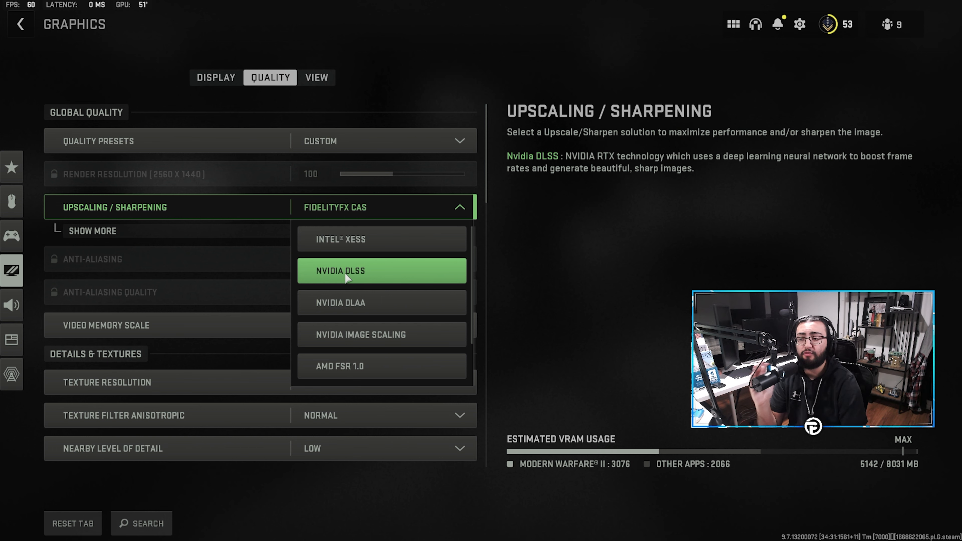
{"action": "left_click", "coordinate": [381, 271]}
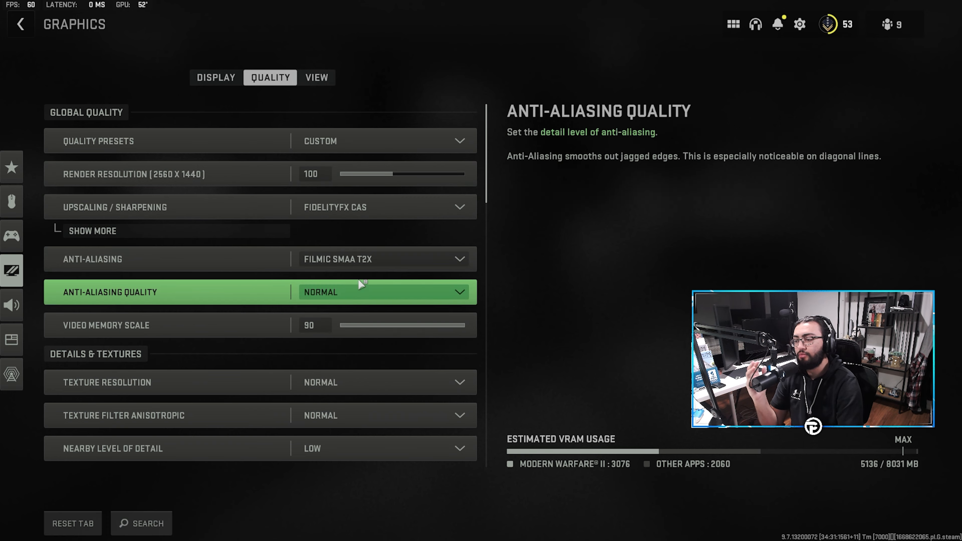
Keep render resolution 100, reveal CAS strength 100, and set anti-aliasing to SMAA T2X.
{"action": "left_click", "coordinate": [184, 207]}
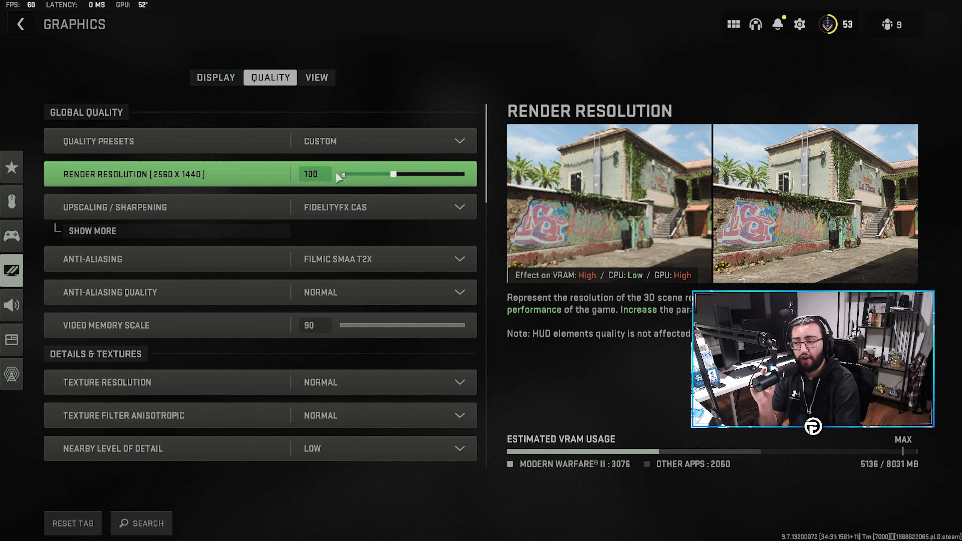
{"action": "left_click", "coordinate": [92, 231]}
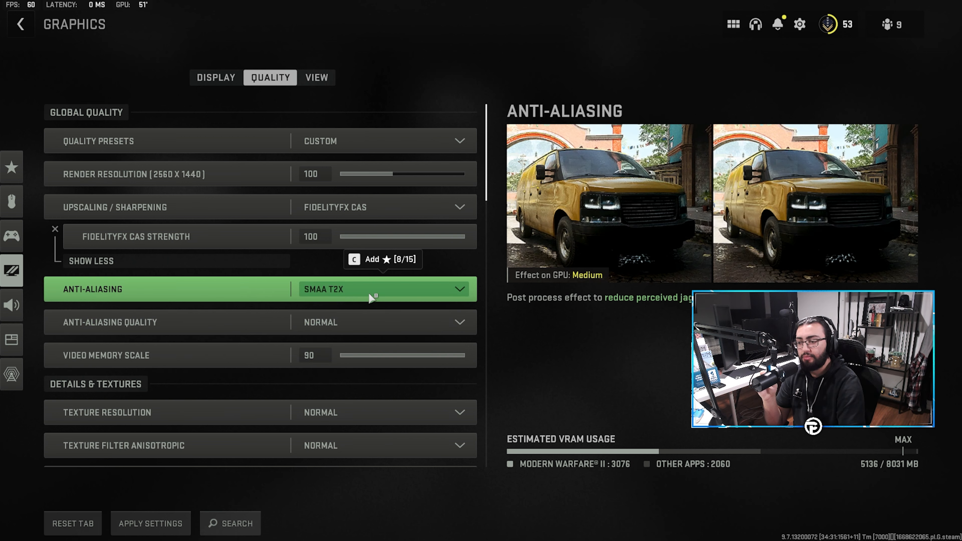
{"action": "left_click", "coordinate": [380, 322]}
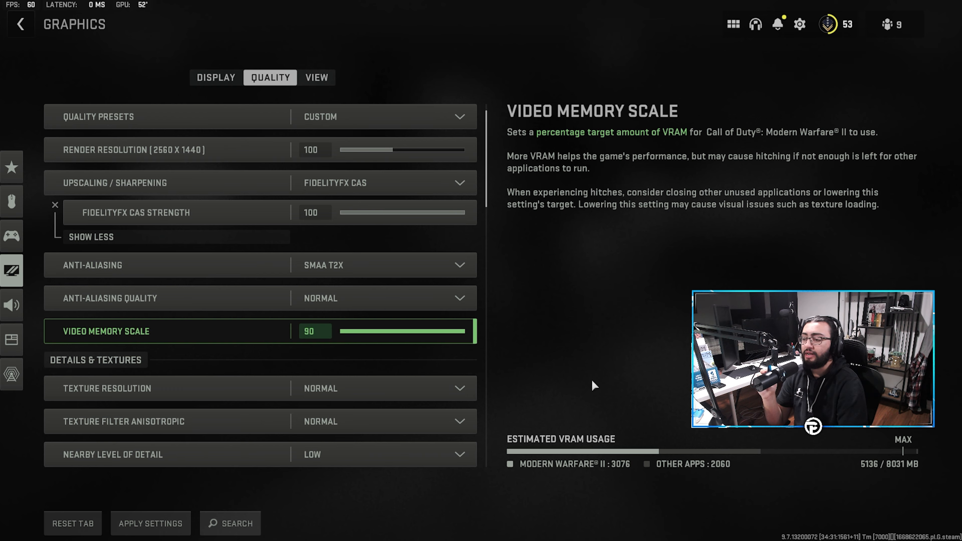
{"action": "scroll", "scroll_direction": "down", "scroll_amount": 3}
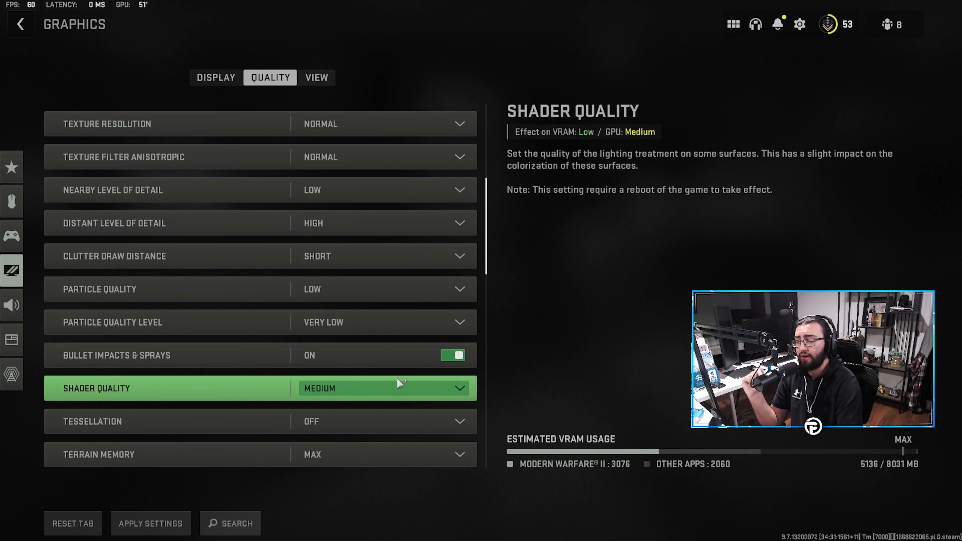
{"action": "scroll", "scroll_direction": "down", "scroll_amount": 3}
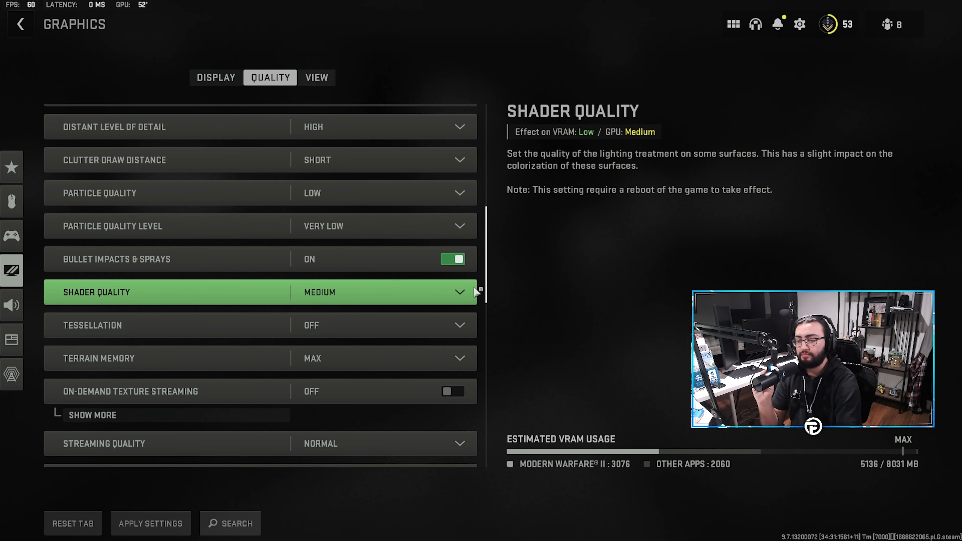
{"action": "scroll", "scroll_direction": "down", "scroll_amount": 3}
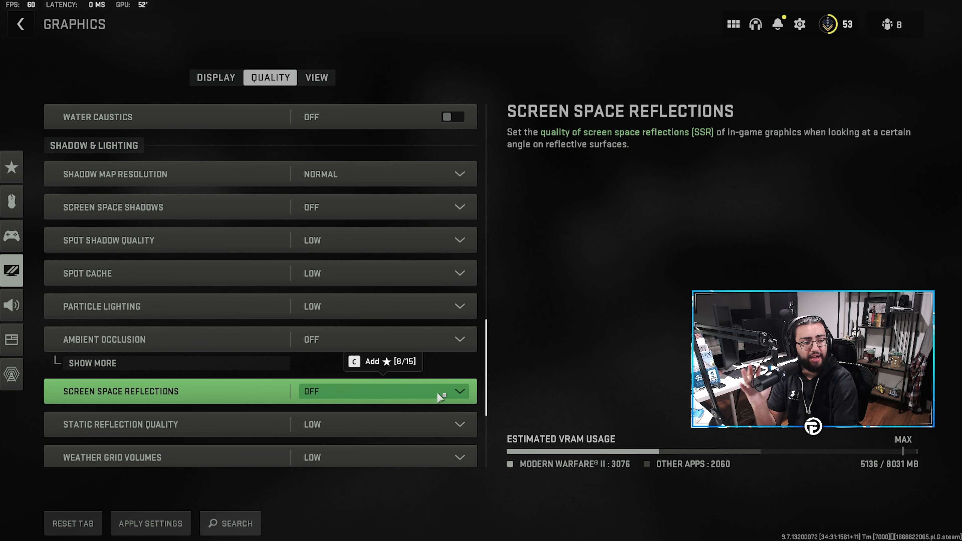
{"action": "scroll", "scroll_direction": "down", "scroll_amount": 3}
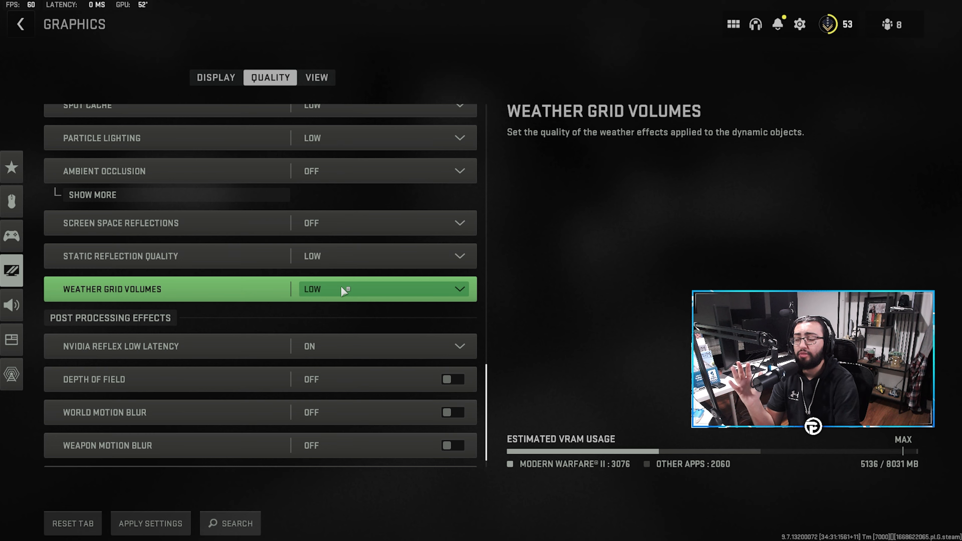
{"action": "scroll", "scroll_direction": "down", "scroll_amount": 3}
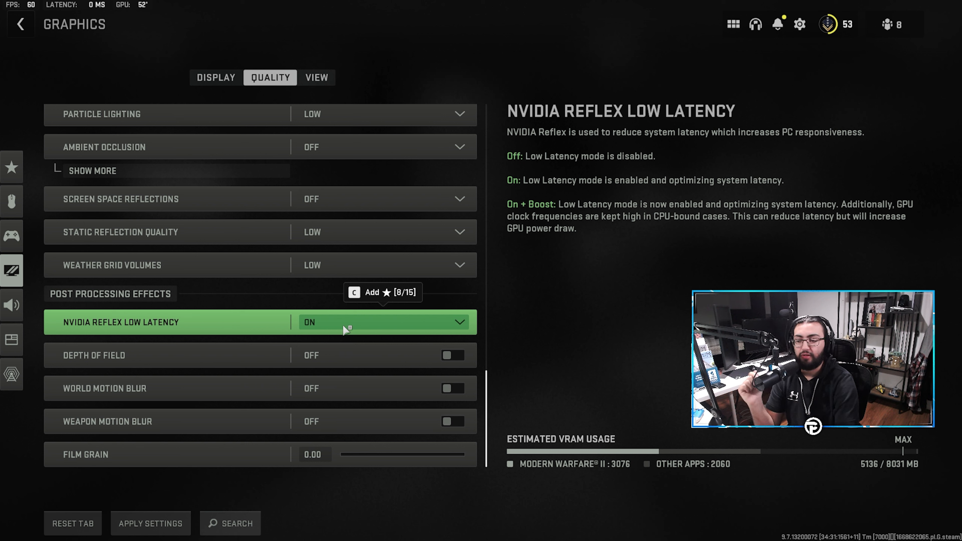
{"action": "left_click", "coordinate": [382, 322]}
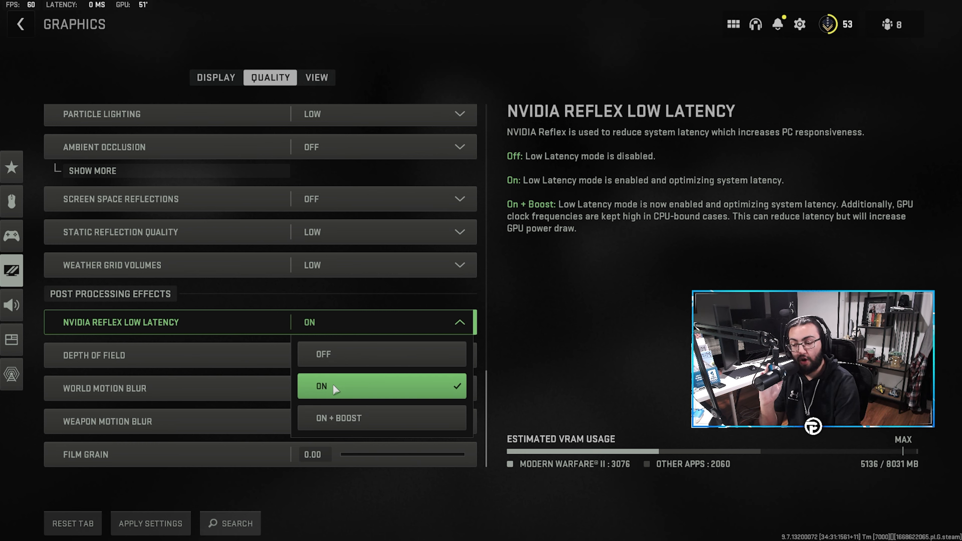
{"action": "left_click", "coordinate": [380, 418]}
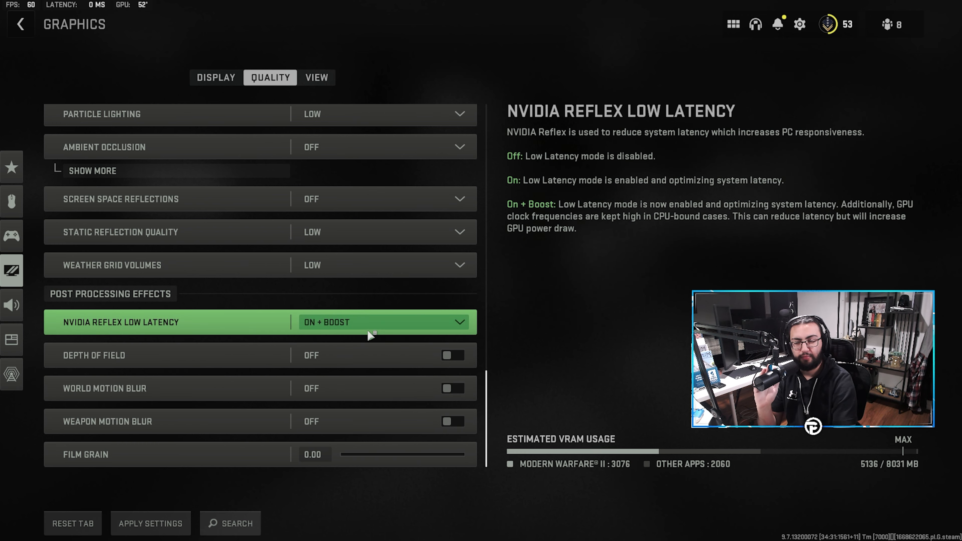
{"action": "left_click", "coordinate": [382, 322]}
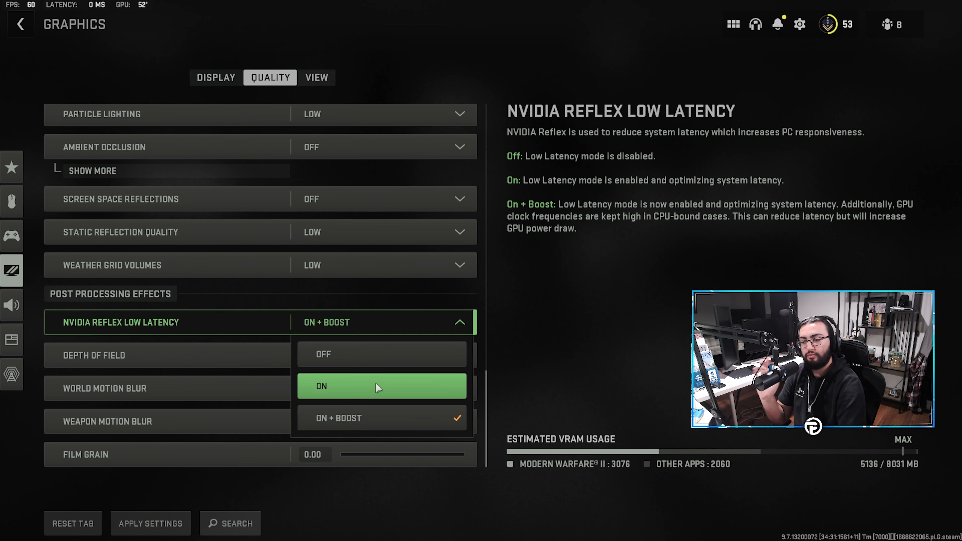
{"action": "left_click", "coordinate": [380, 386]}
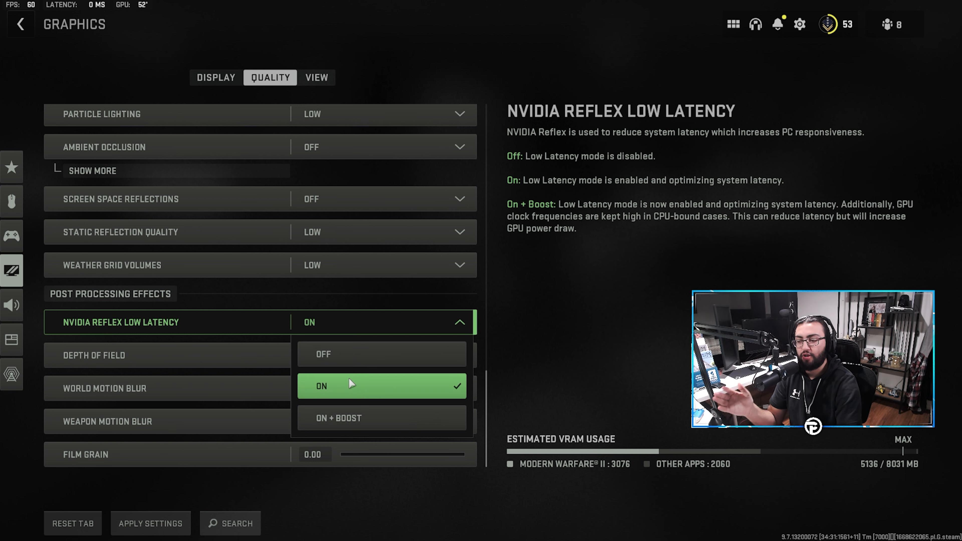
{"action": "left_click", "coordinate": [352, 388]}
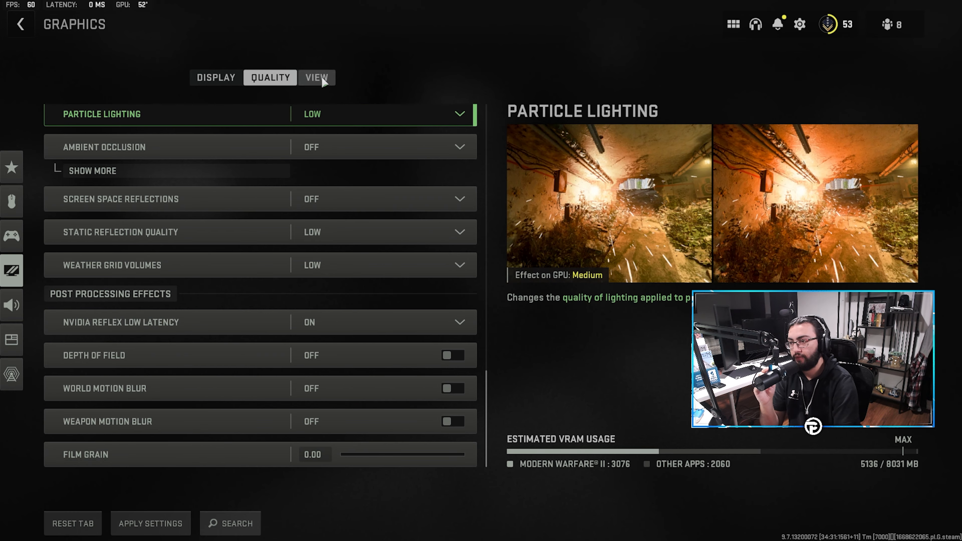
Show the view settings with FOV 120 and first-person camera movement at Least (50%).
{"action": "left_click", "coordinate": [316, 78]}
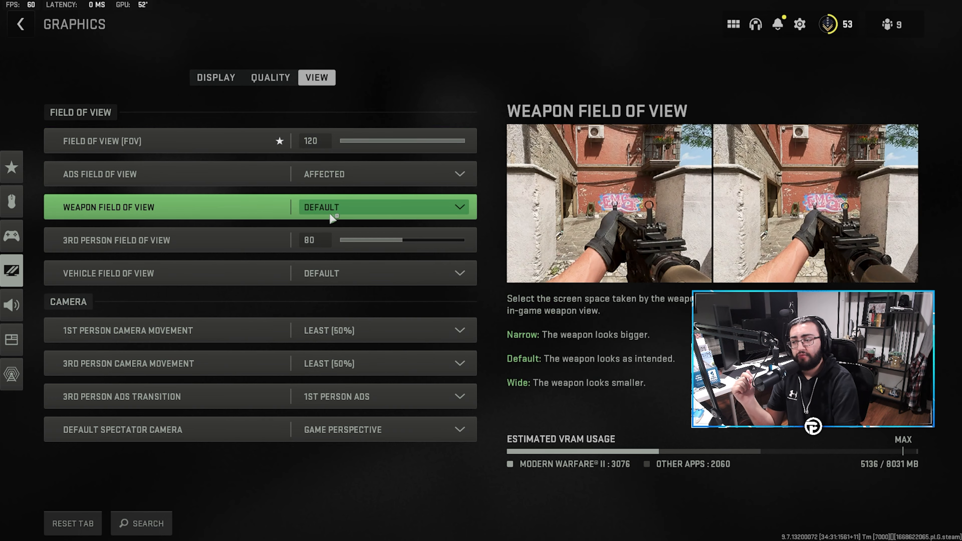
{"action": "left_click", "coordinate": [380, 330]}
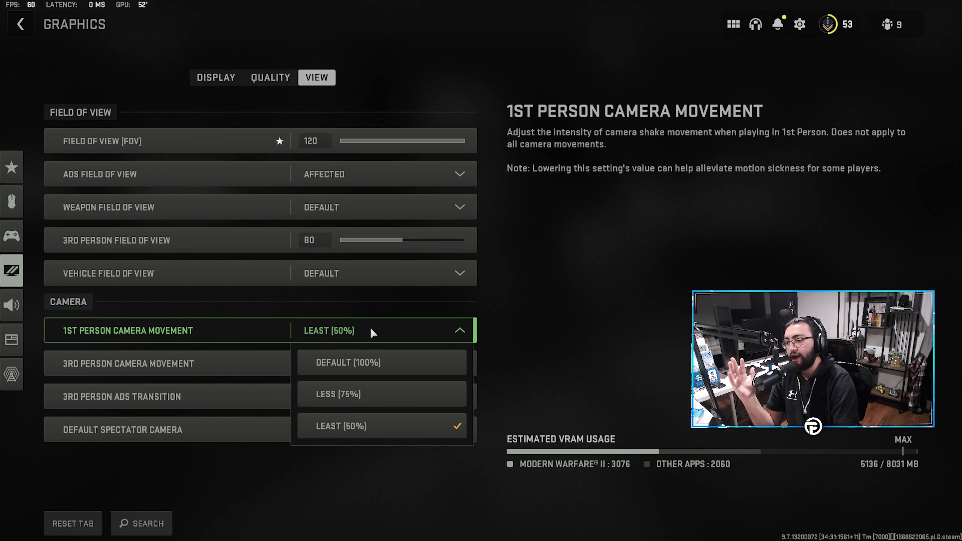